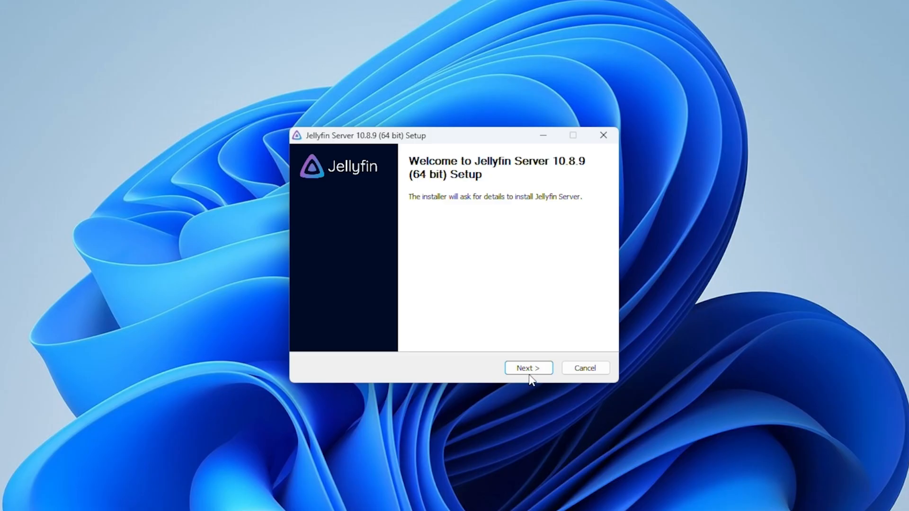
Install Jellyfin Server using Basic Install, then search for the Jellyfin Tray App.
left_click(527, 367)
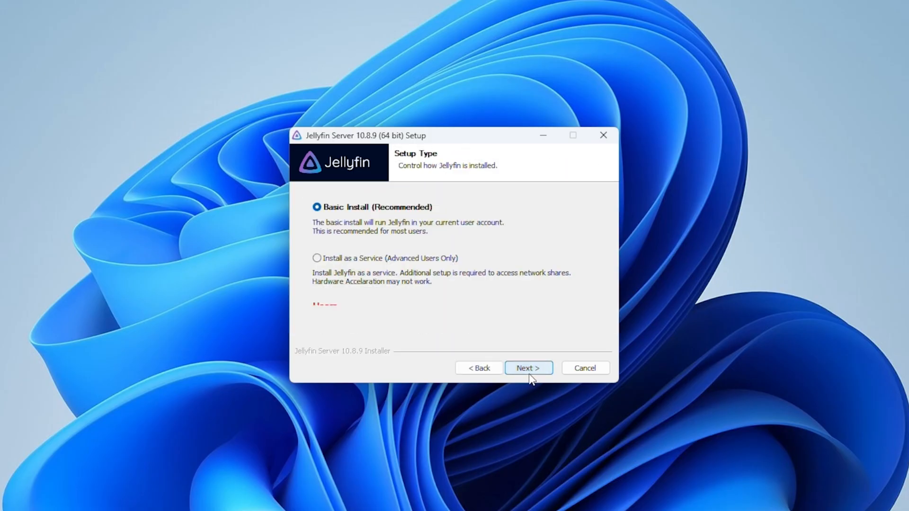
left_click(527, 368)
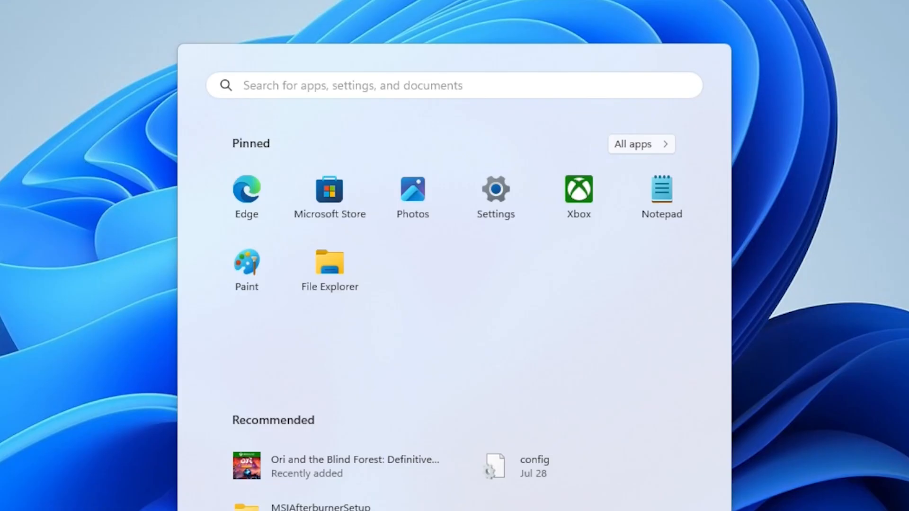
type("jellyfin Tray App")
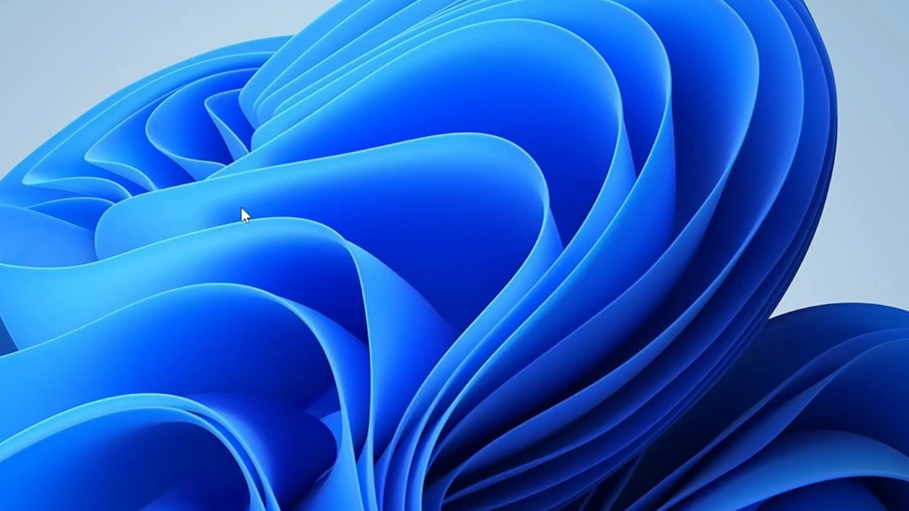
Open the Jellyfin web interface from the tray app icon.
left_click(752, 490)
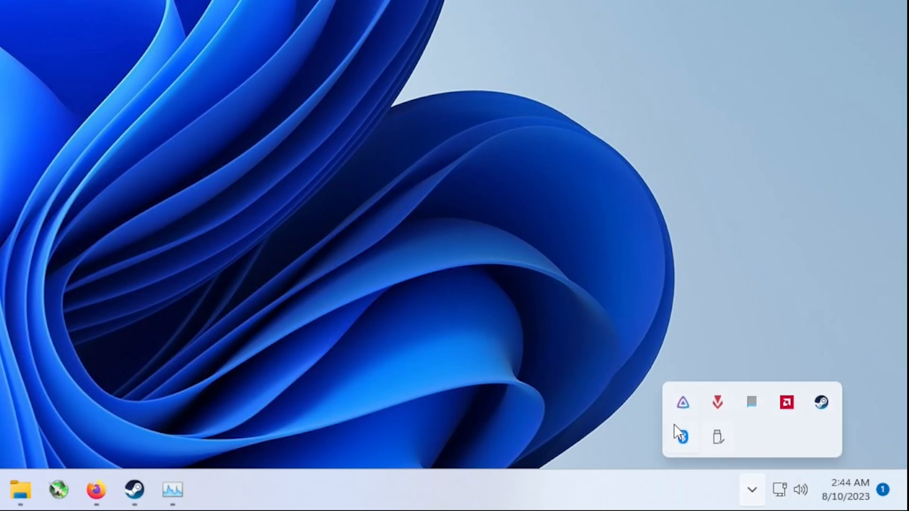
right_click(682, 437)
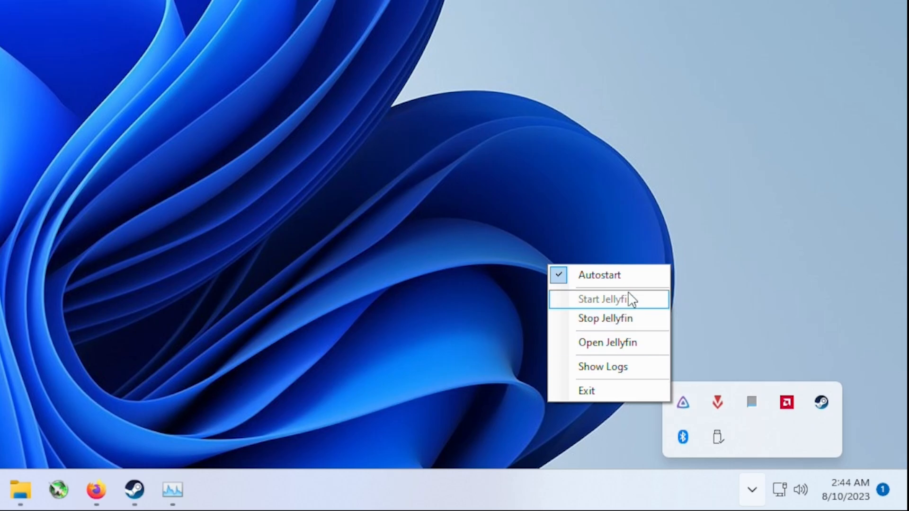
left_click(607, 342)
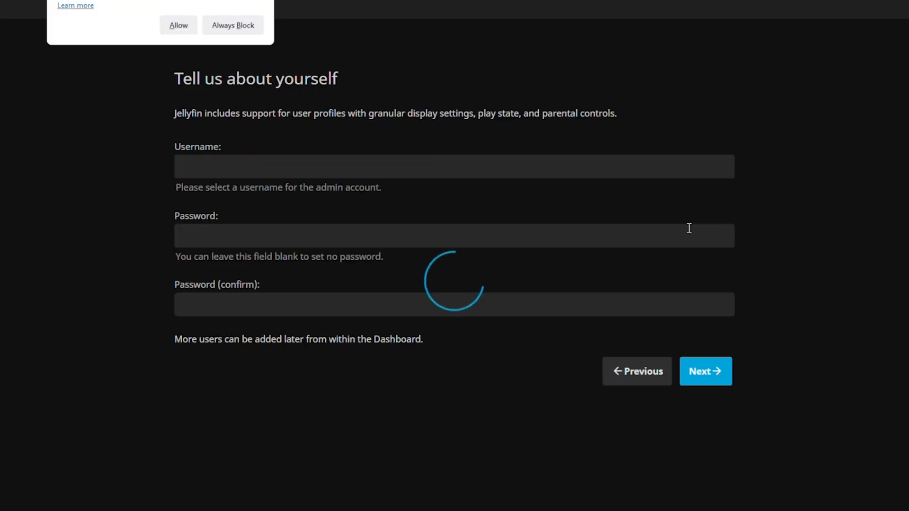
Accept the admin account, then start a Movies library and add its media folder.
left_click(706, 372)
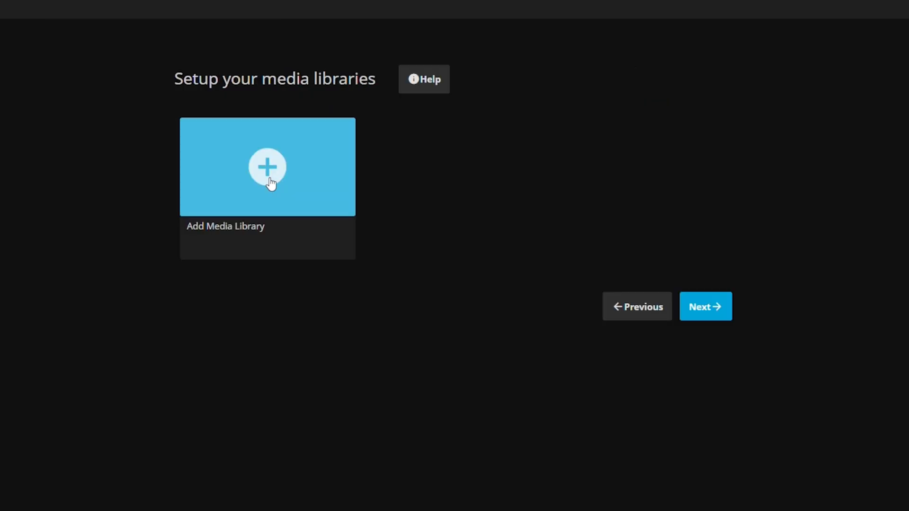
left_click(267, 167)
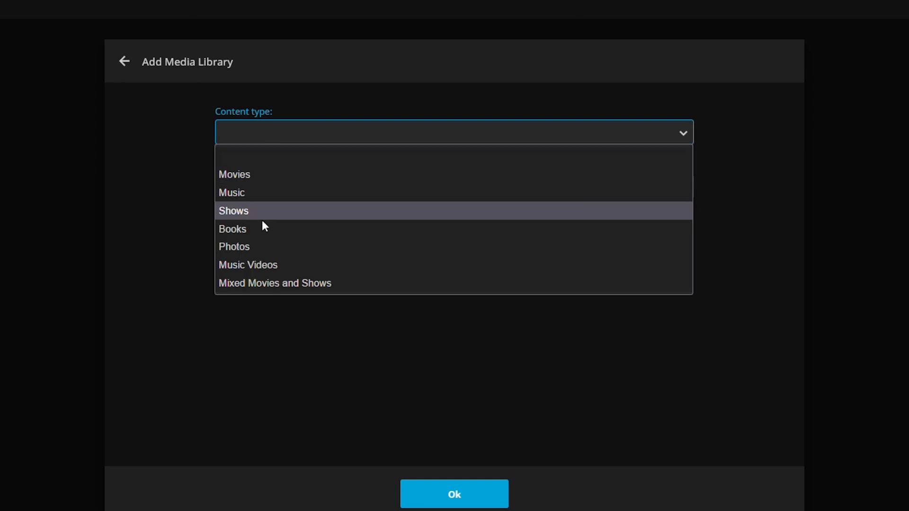
left_click(235, 174)
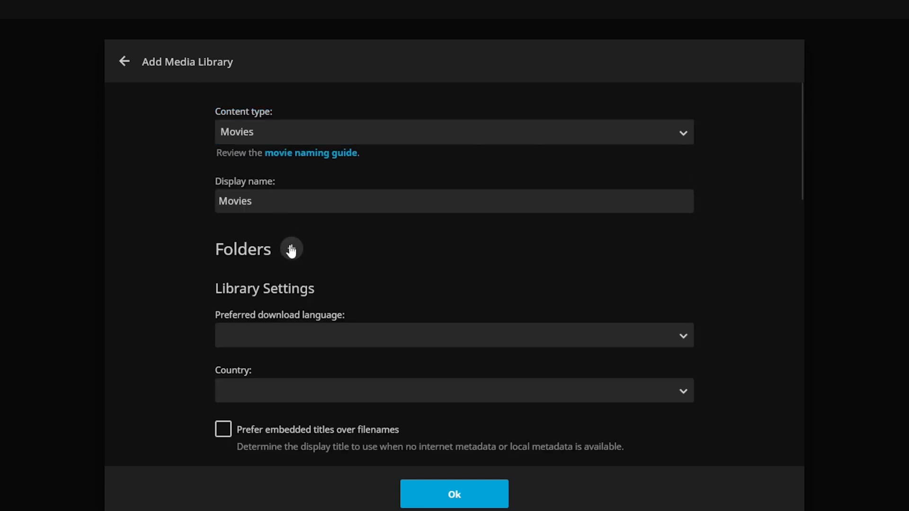
left_click(291, 249)
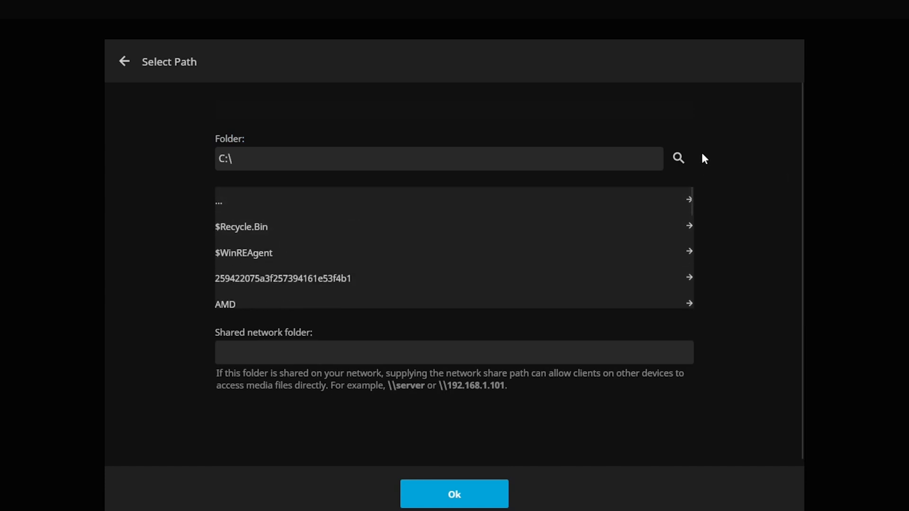
mouse_move(216, 209)
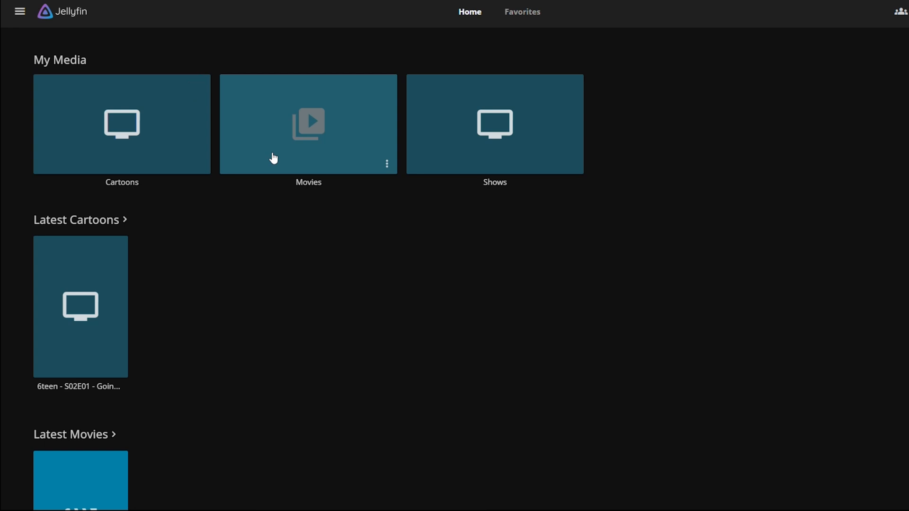
Browse the Cartoons library, return and reload home, then open the side navigation.
left_click(122, 123)
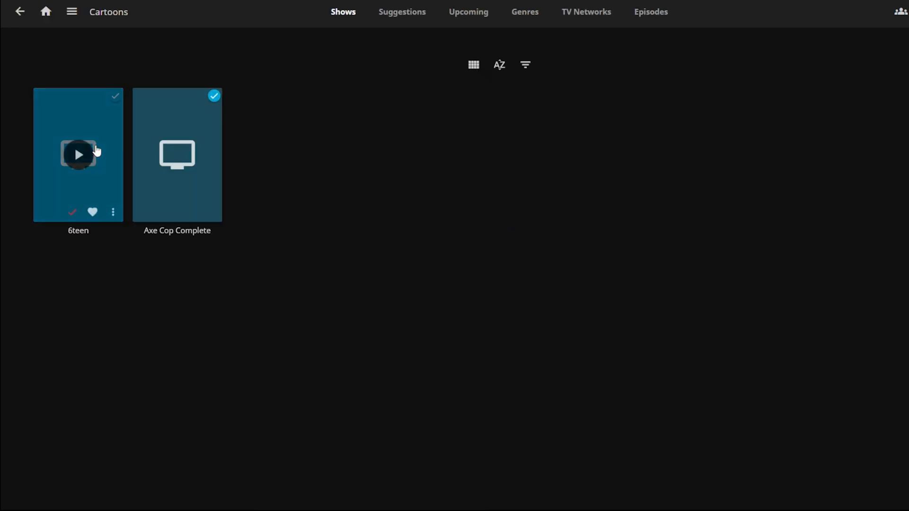
mouse_move(409, 181)
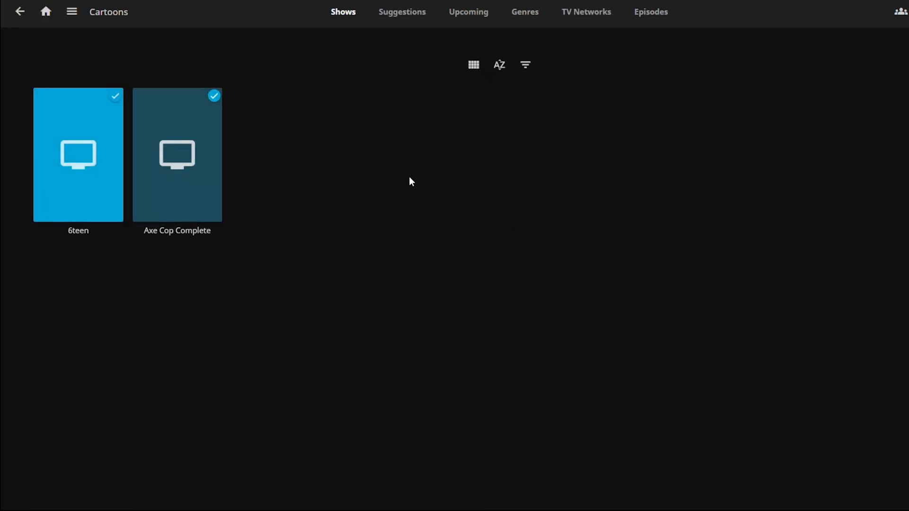
left_click(20, 11)
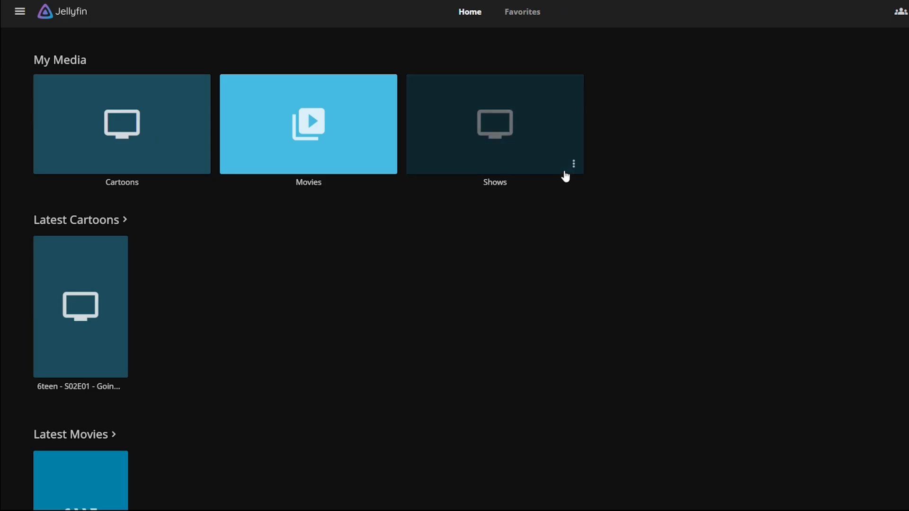
left_click(470, 11)
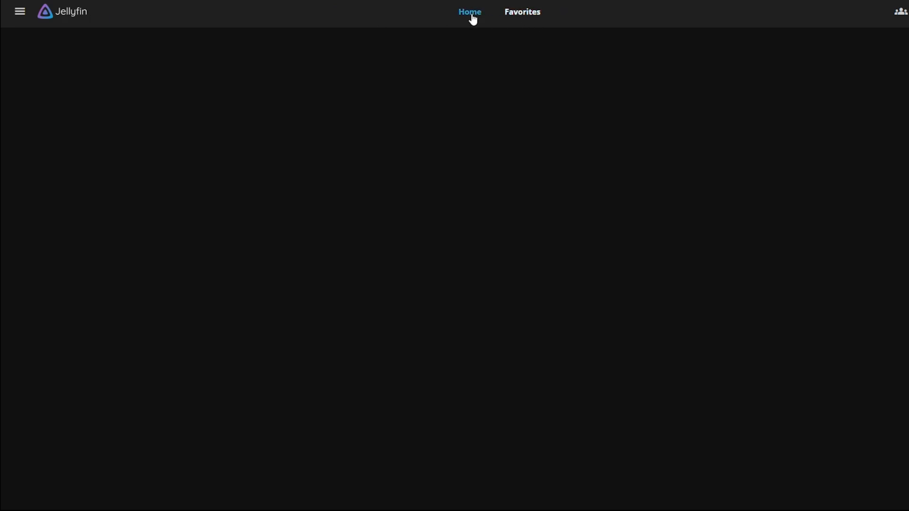
left_click(20, 11)
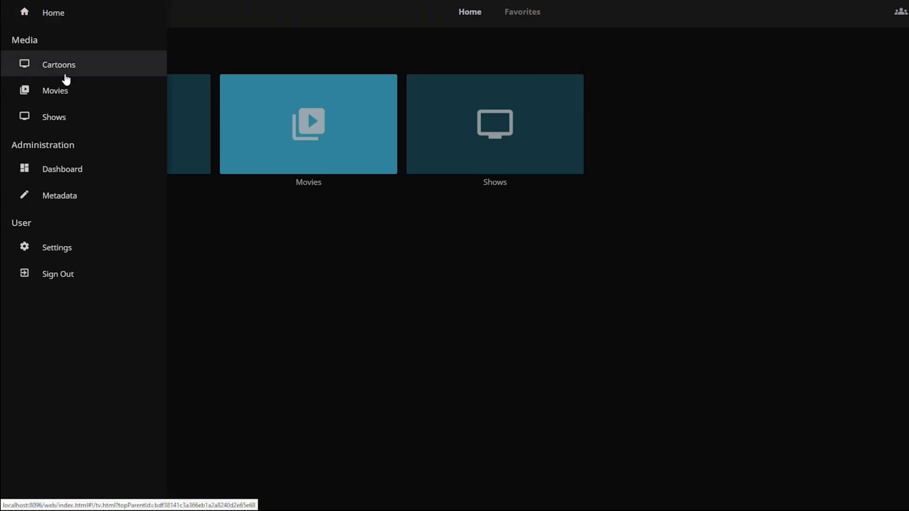
Open the administration Dashboard to see server details and the library scan progress.
left_click(62, 169)
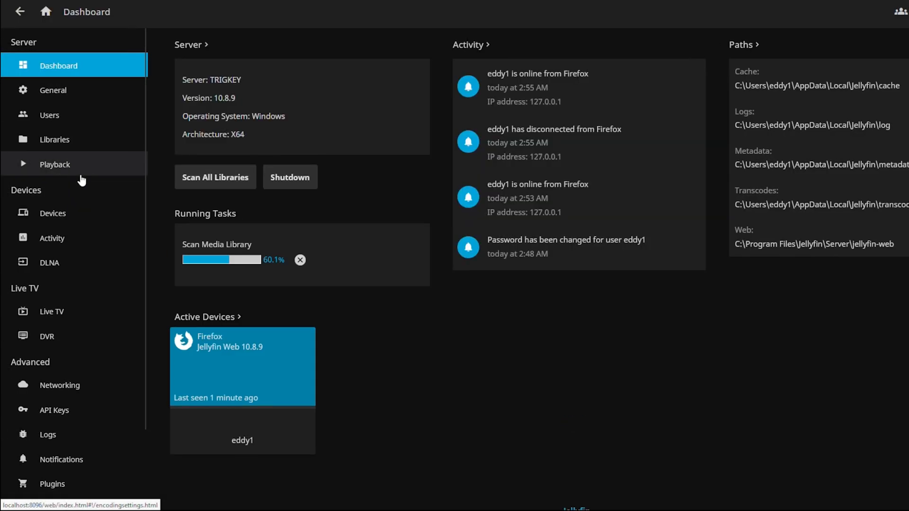
mouse_move(406, 370)
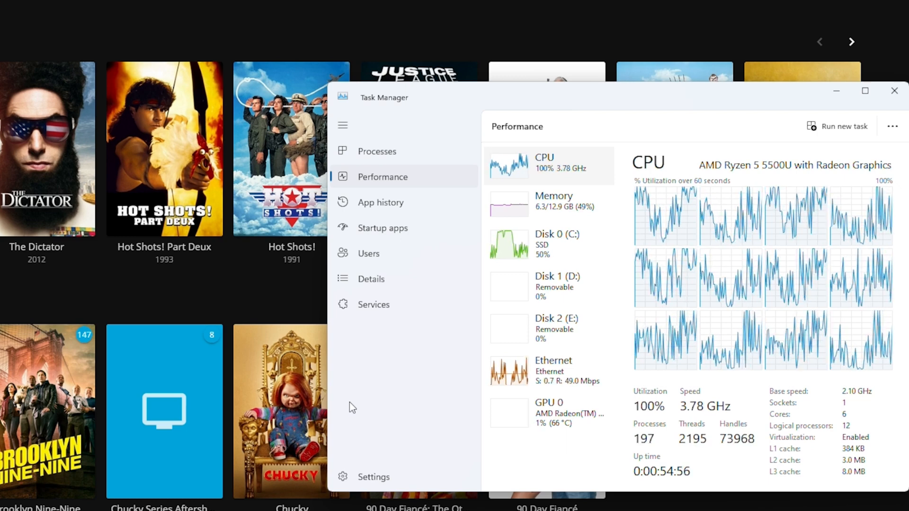
mouse_move(191, 400)
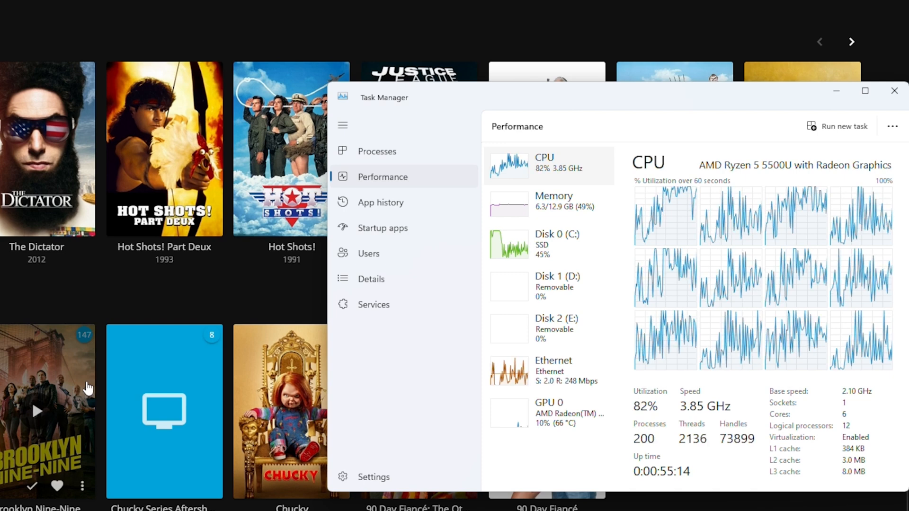
mouse_move(11, 368)
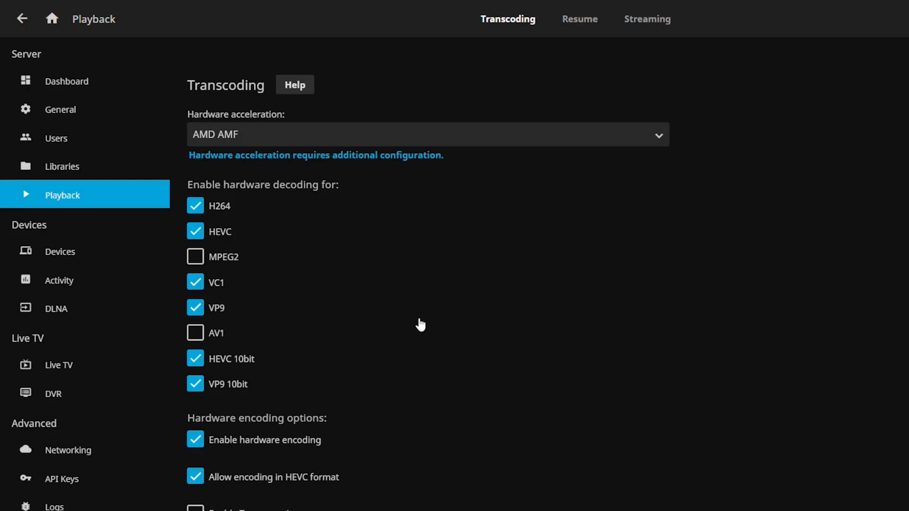
mouse_move(410, 150)
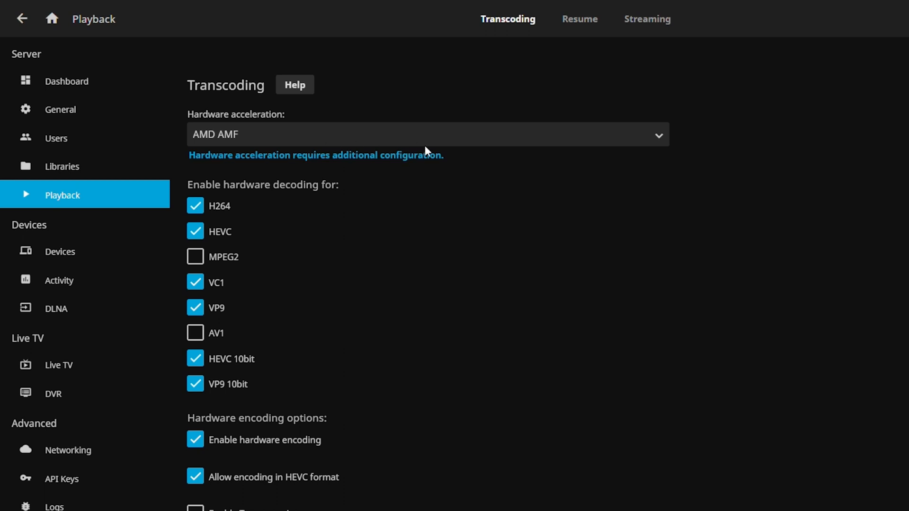
mouse_move(466, 170)
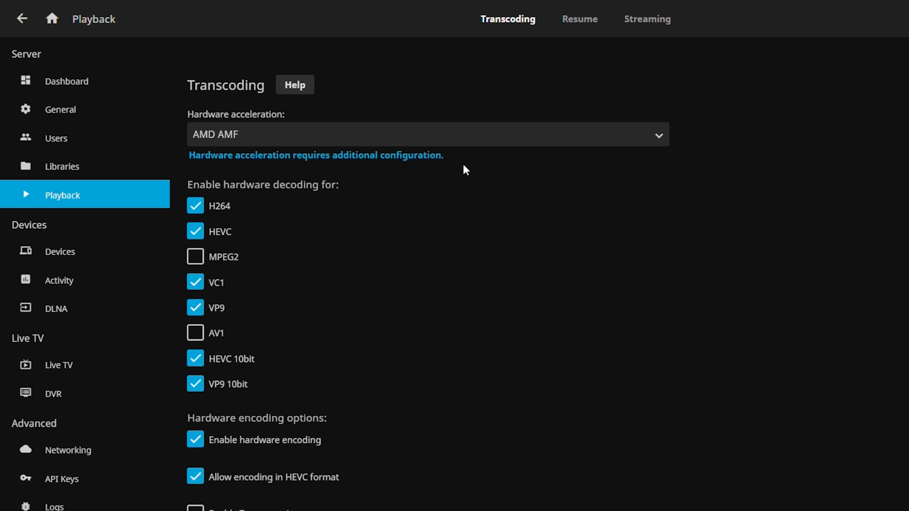
scroll("down", 3)
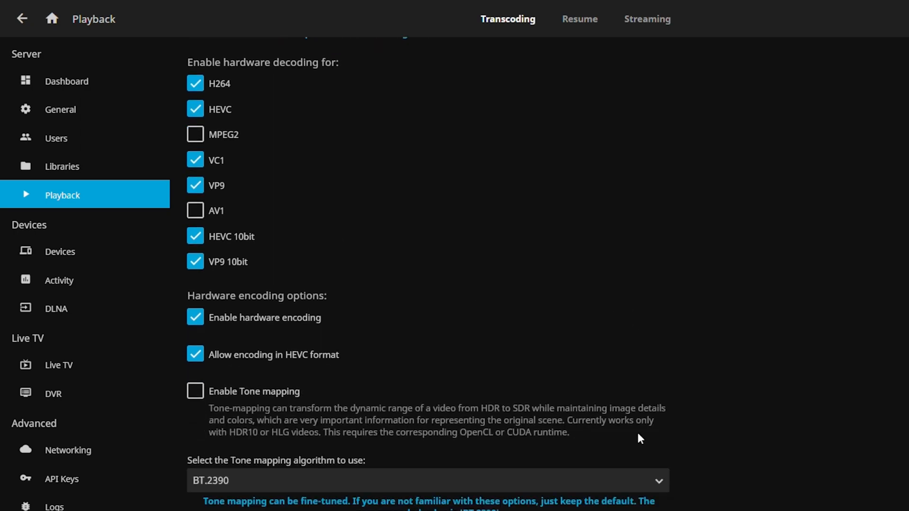
scroll("down", 3)
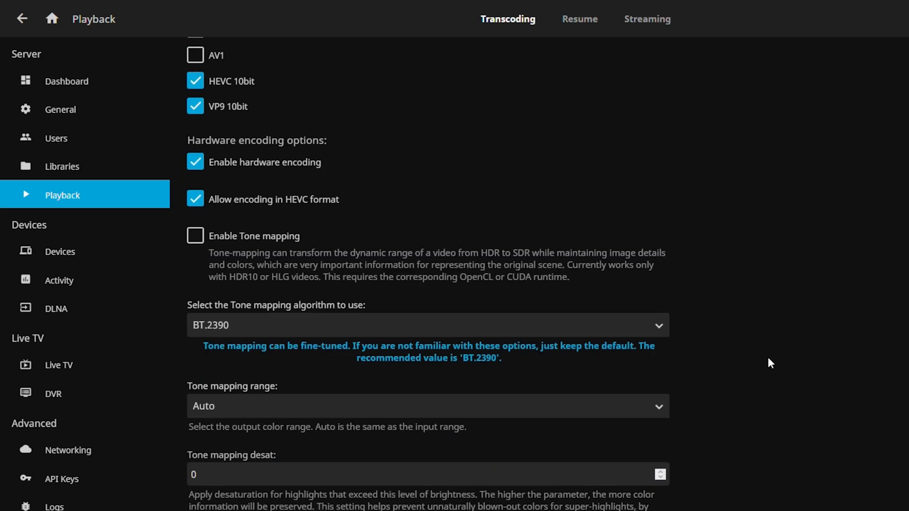
scroll("down", 3)
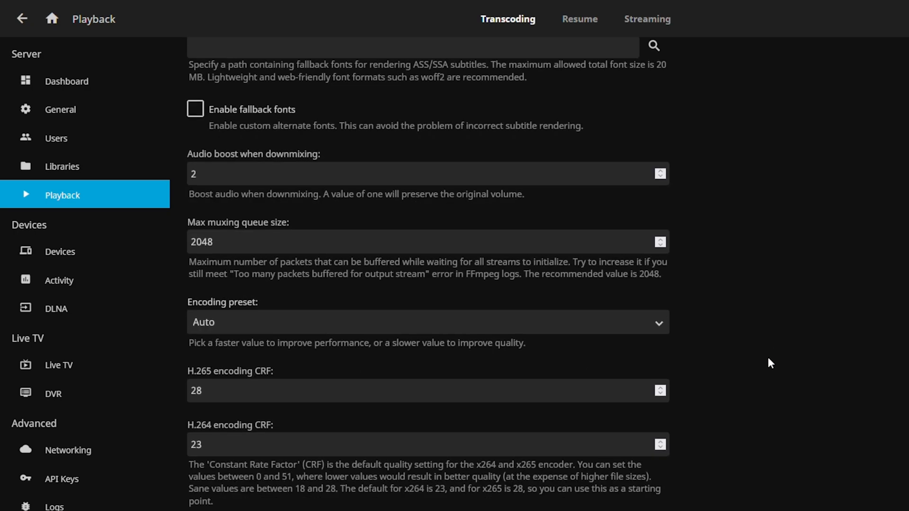
scroll("down", 3)
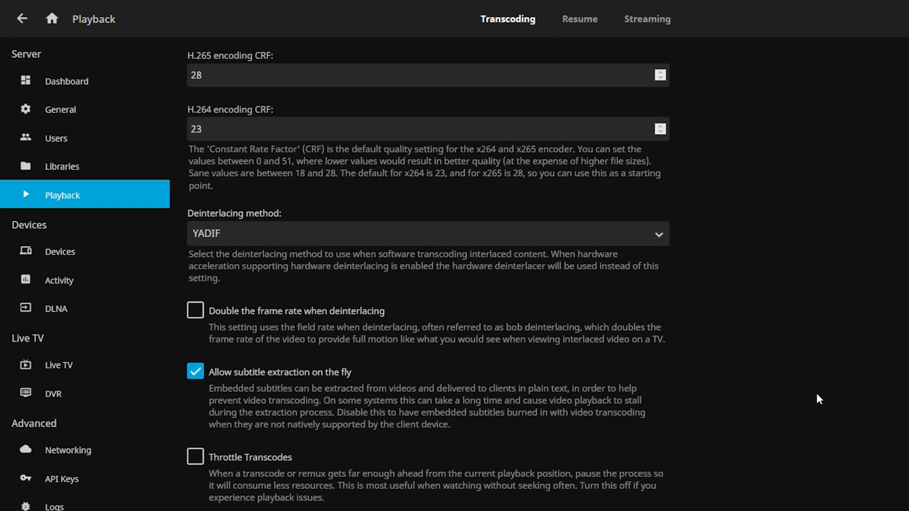
mouse_move(819, 408)
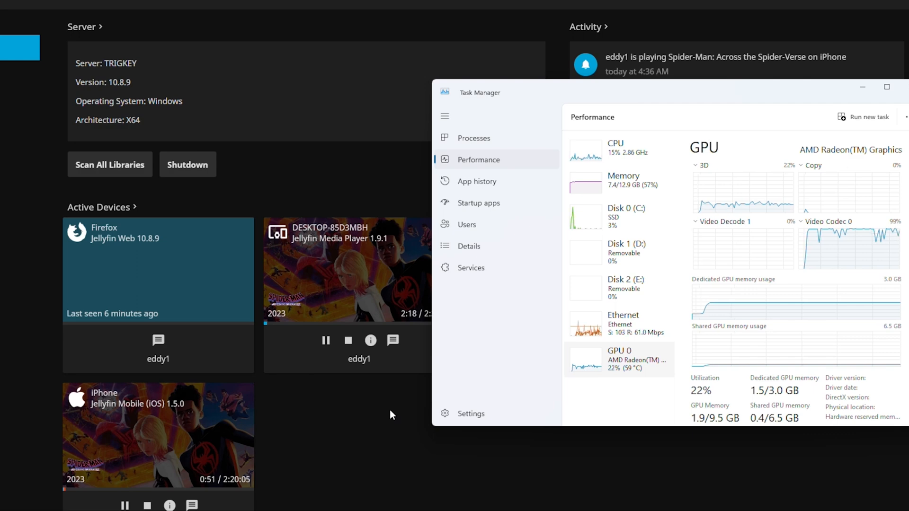
mouse_move(282, 338)
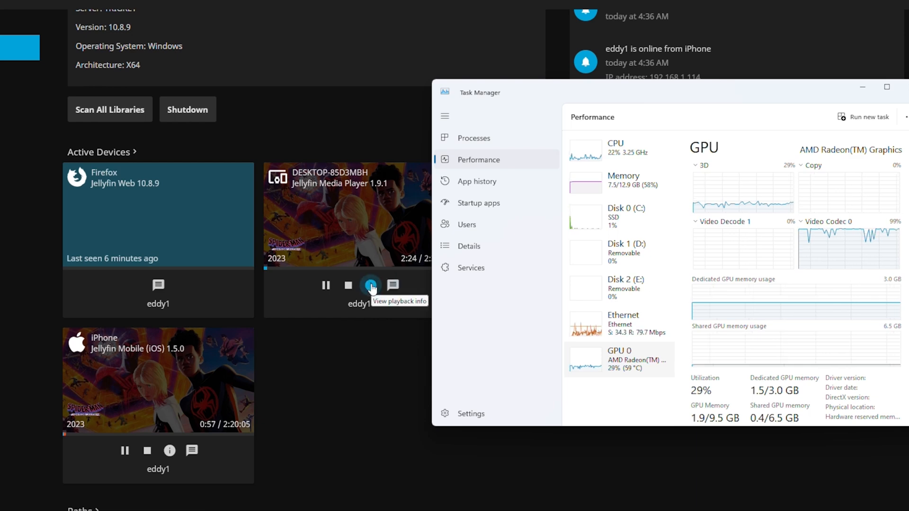
left_click(370, 285)
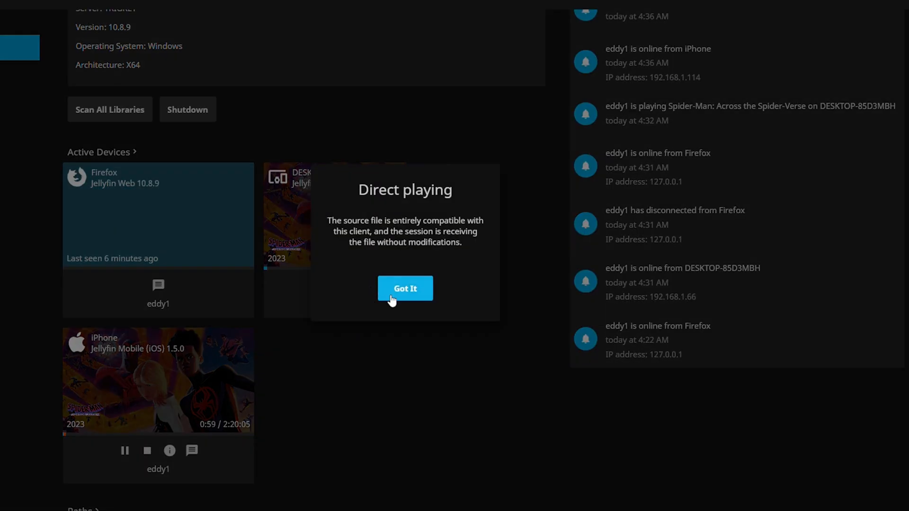
left_click(405, 289)
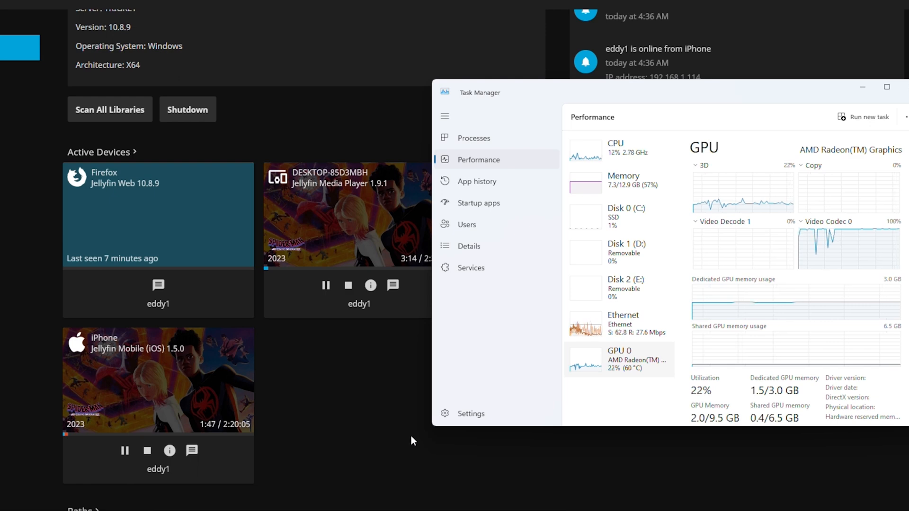
mouse_move(403, 446)
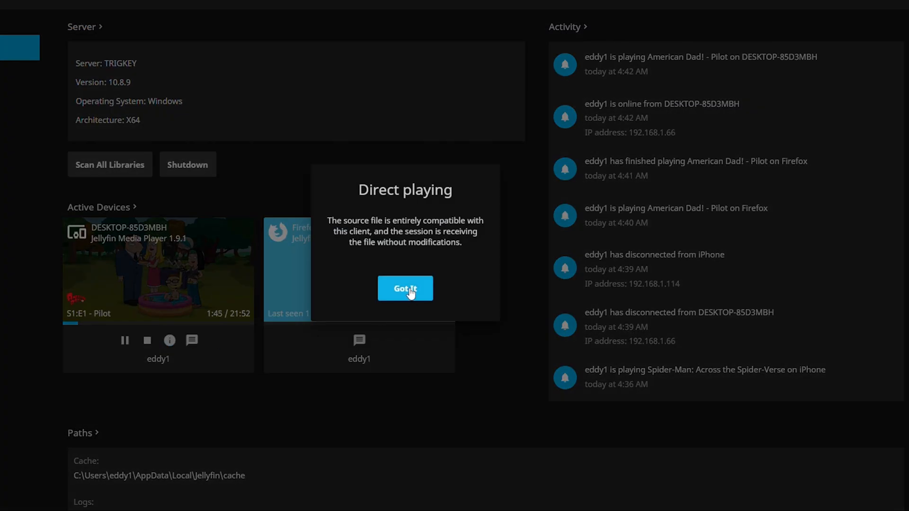
left_click(405, 288)
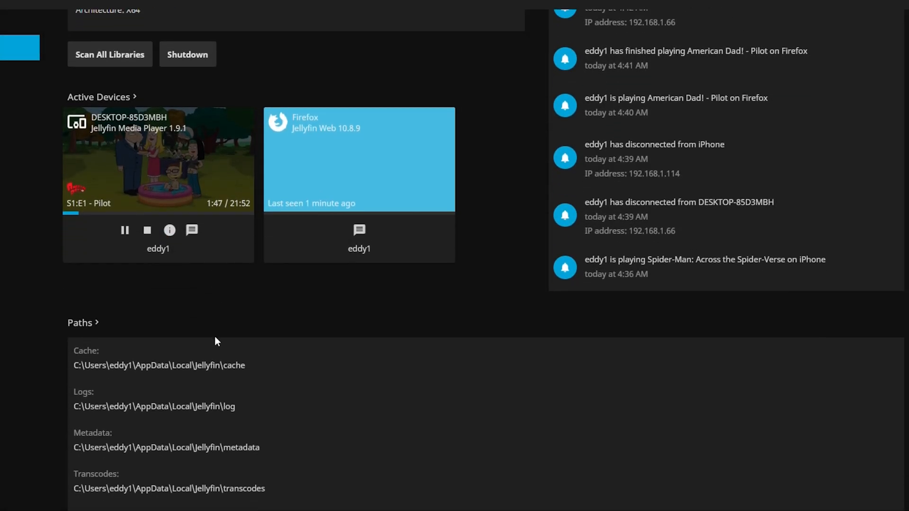
scroll("up", 3)
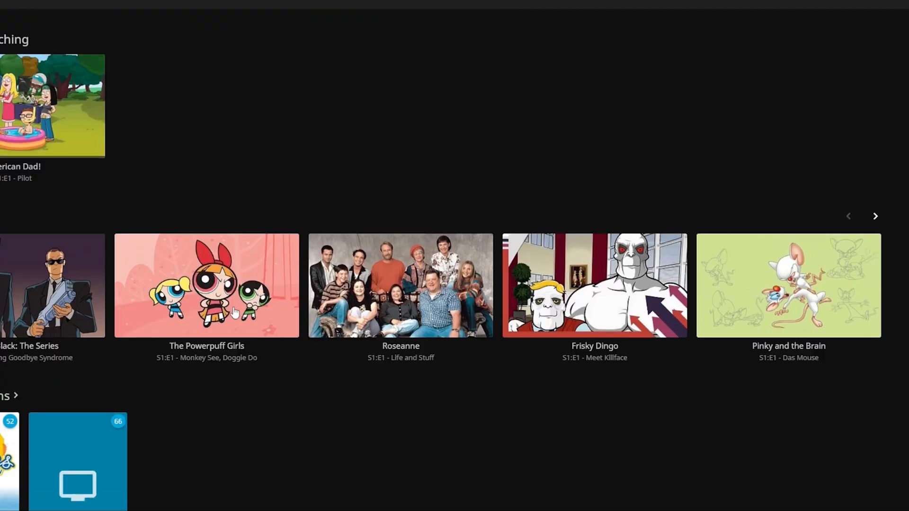
Scroll the home page through the Movies, Shows and latest episodes rows.
scroll("up", 3)
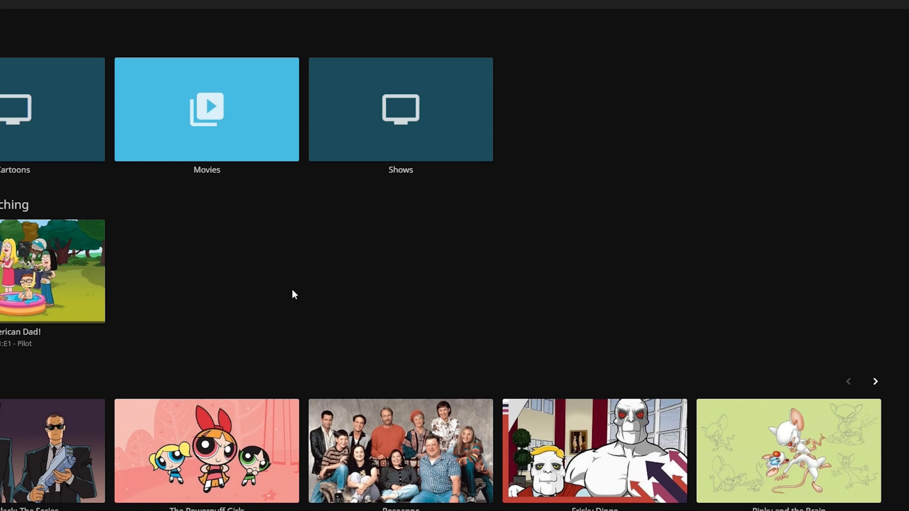
mouse_move(240, 306)
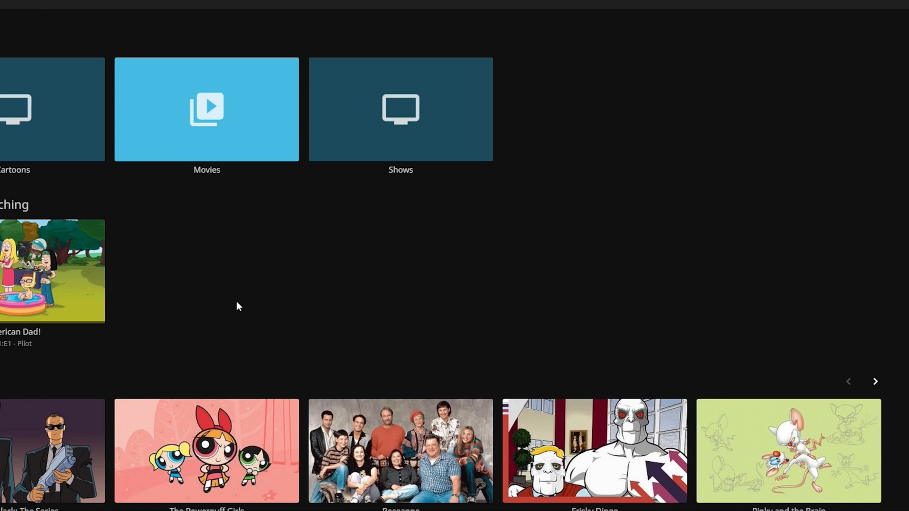
mouse_move(237, 306)
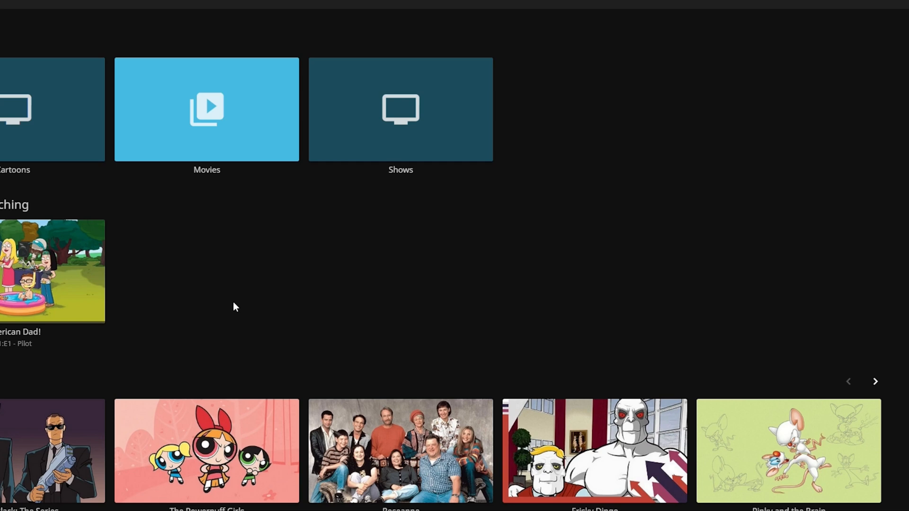
scroll("down", 3)
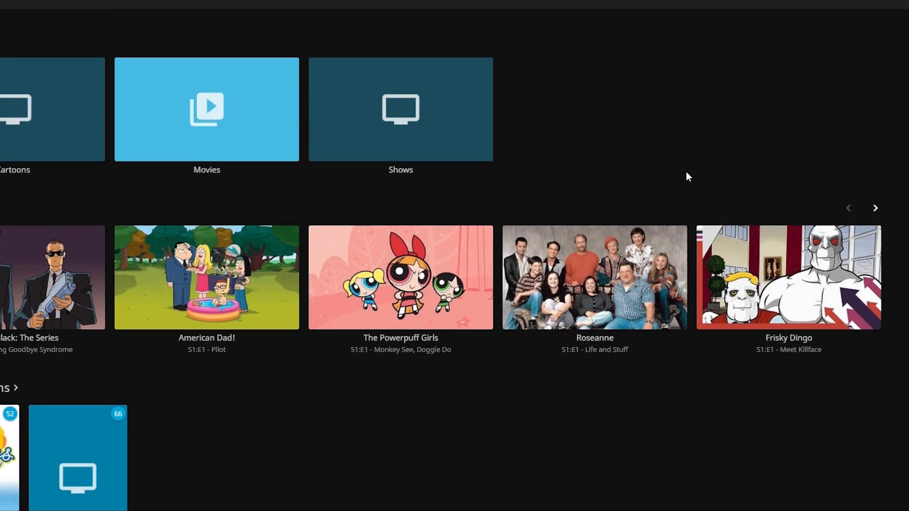
mouse_move(651, 190)
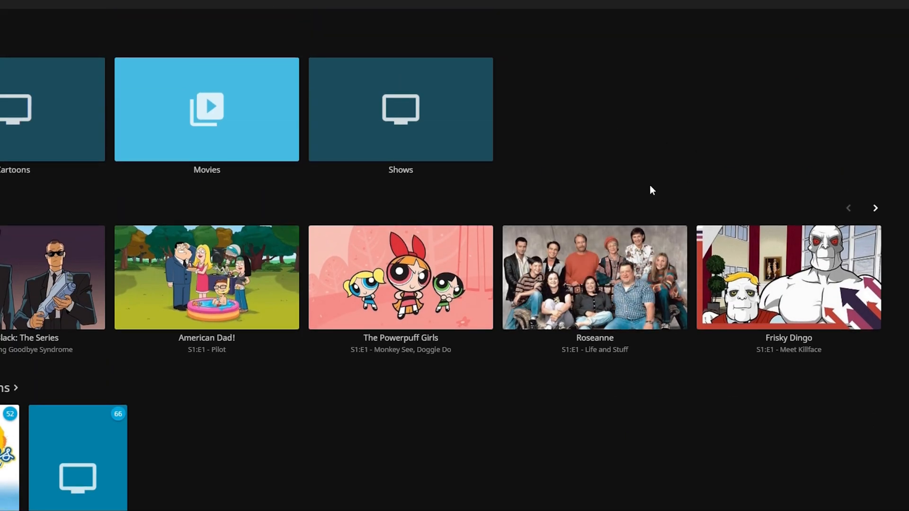